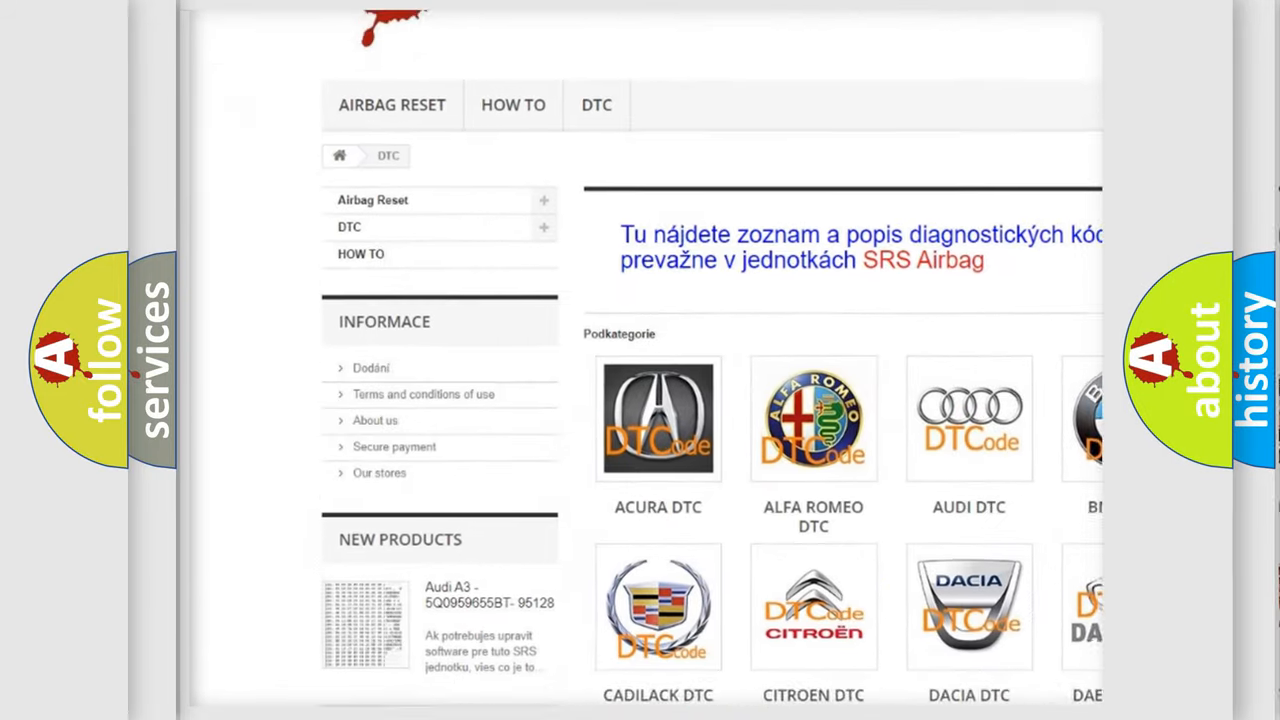
scroll(down, 3)
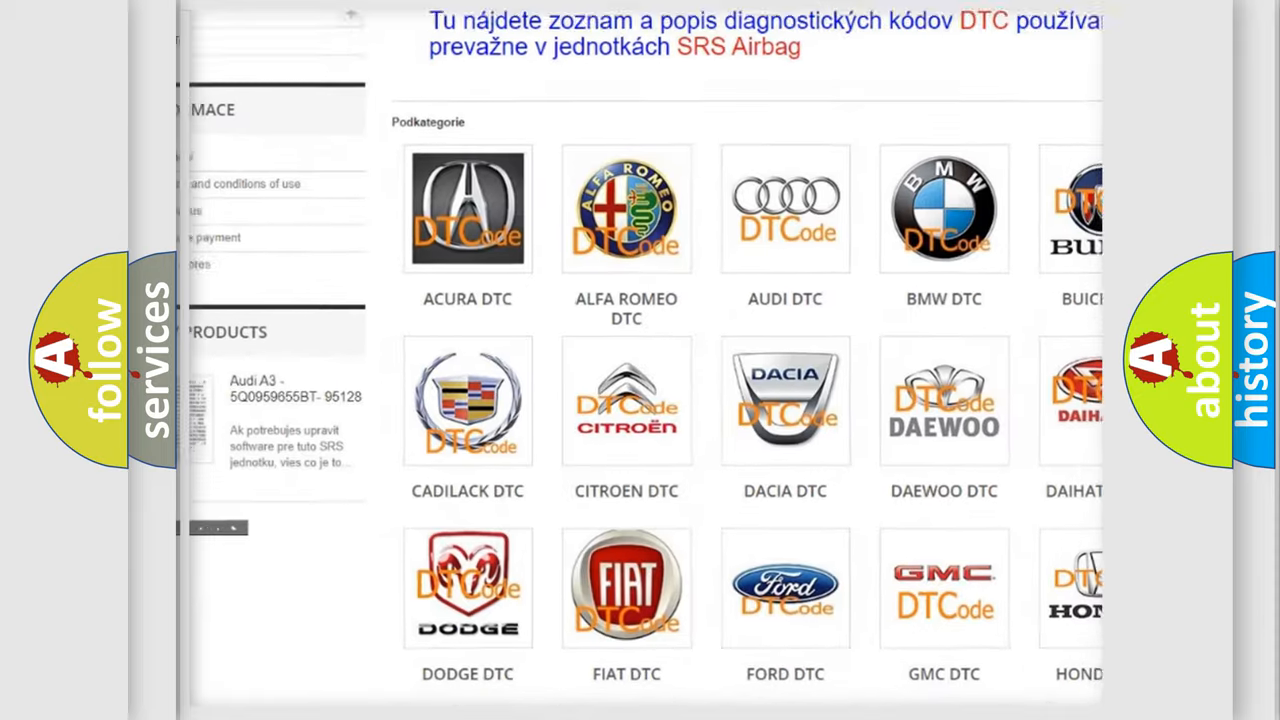
scroll(down, 3)
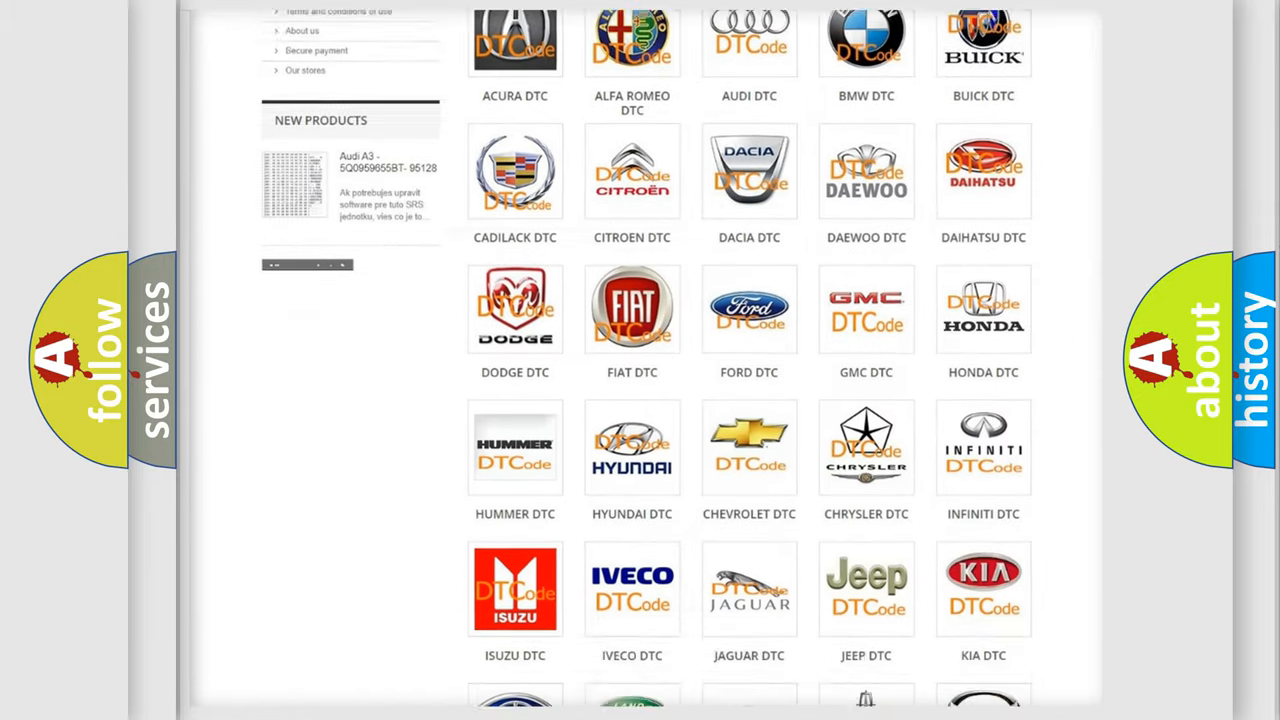
scroll(down, 3)
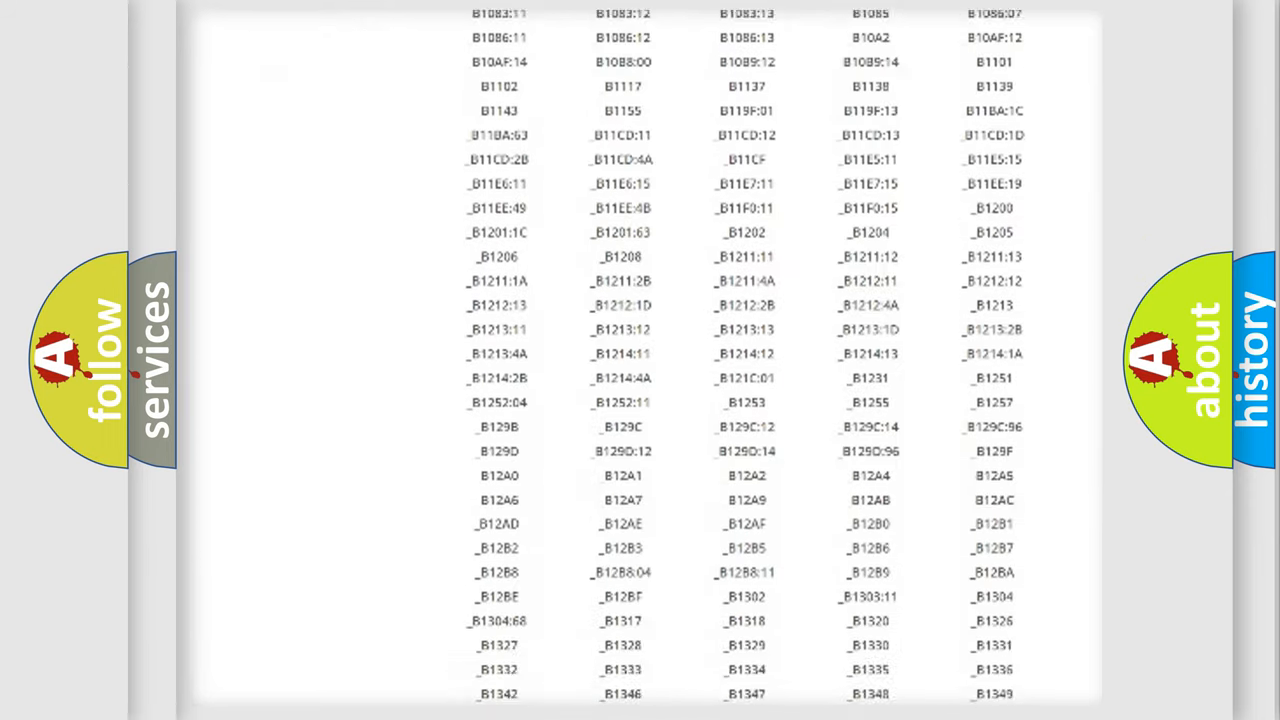
scroll(down, 3)
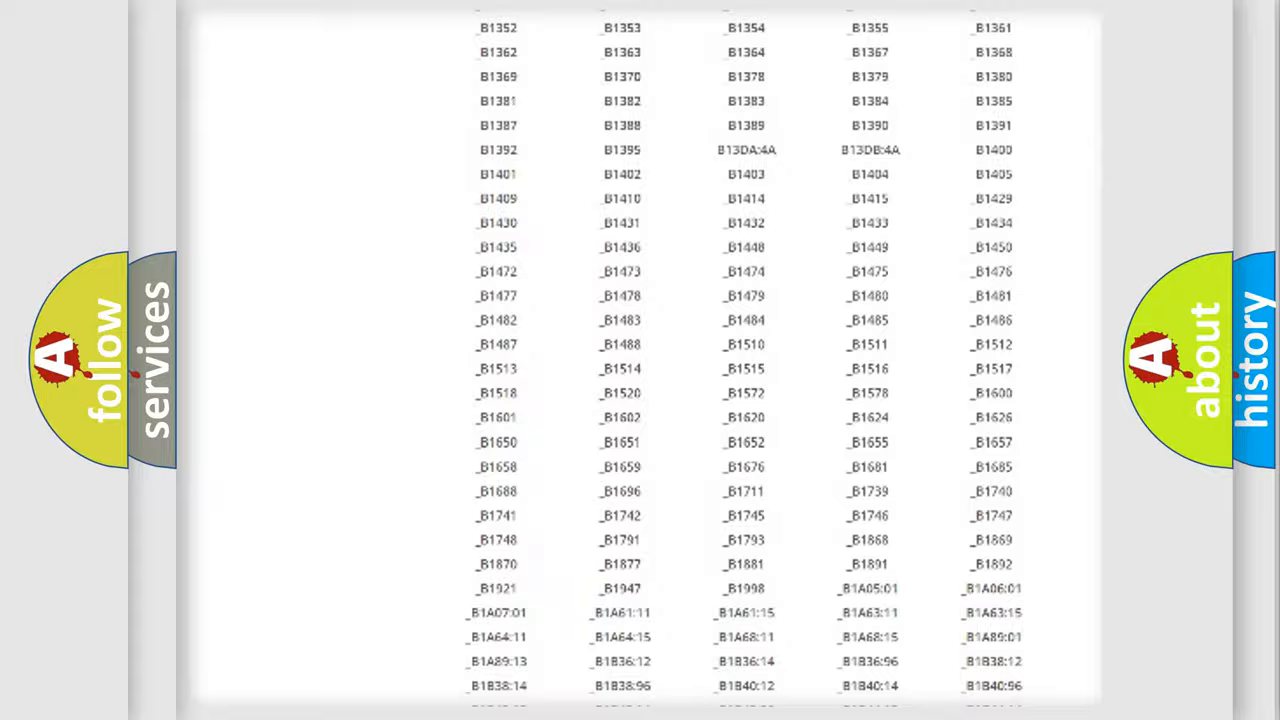